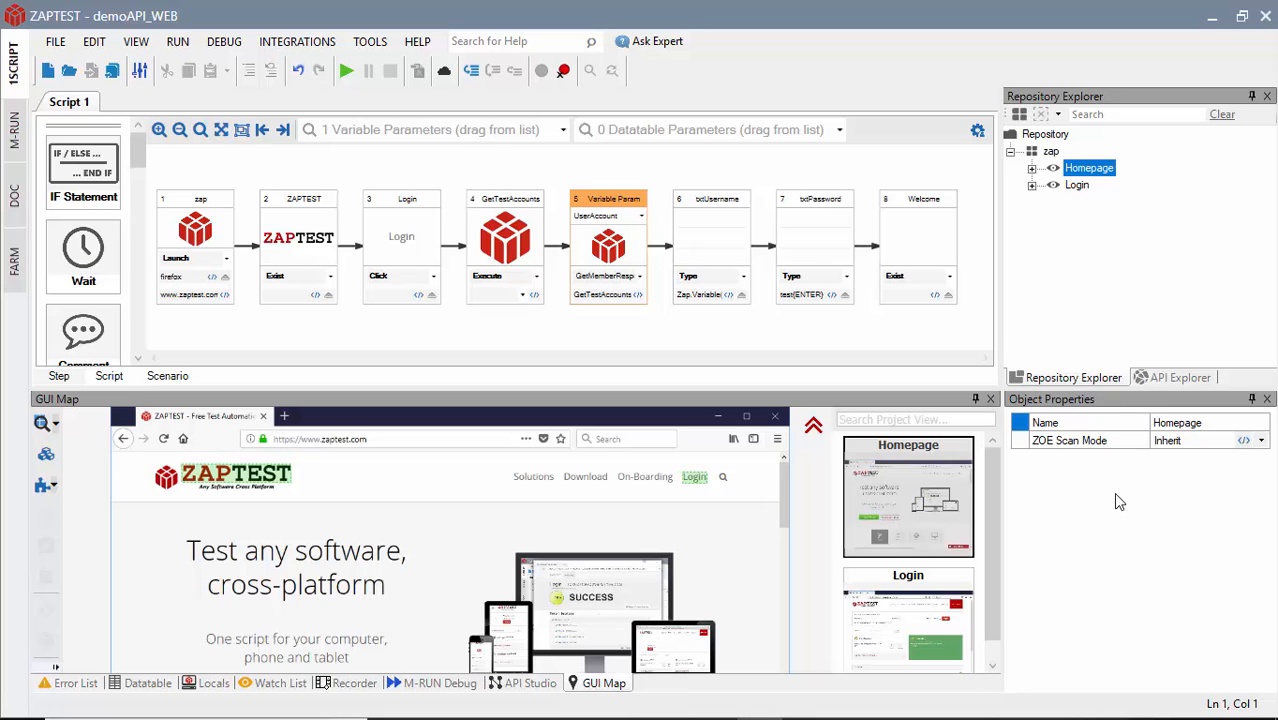
{"action": "mouse_move", "coordinate": [1076, 504]}
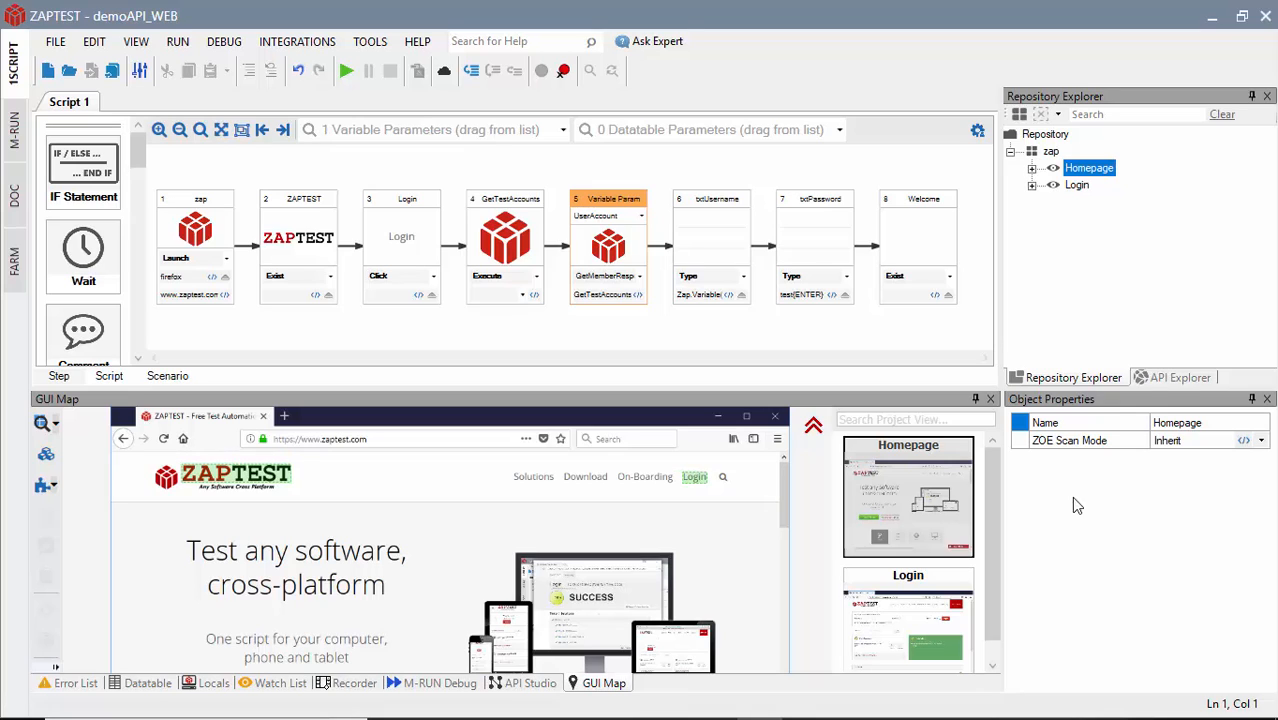
Step: Run the demoAPI_WEB script so it logs in to the forum as Tester1 in Firefox
{"action": "left_click", "coordinate": [528, 684]}
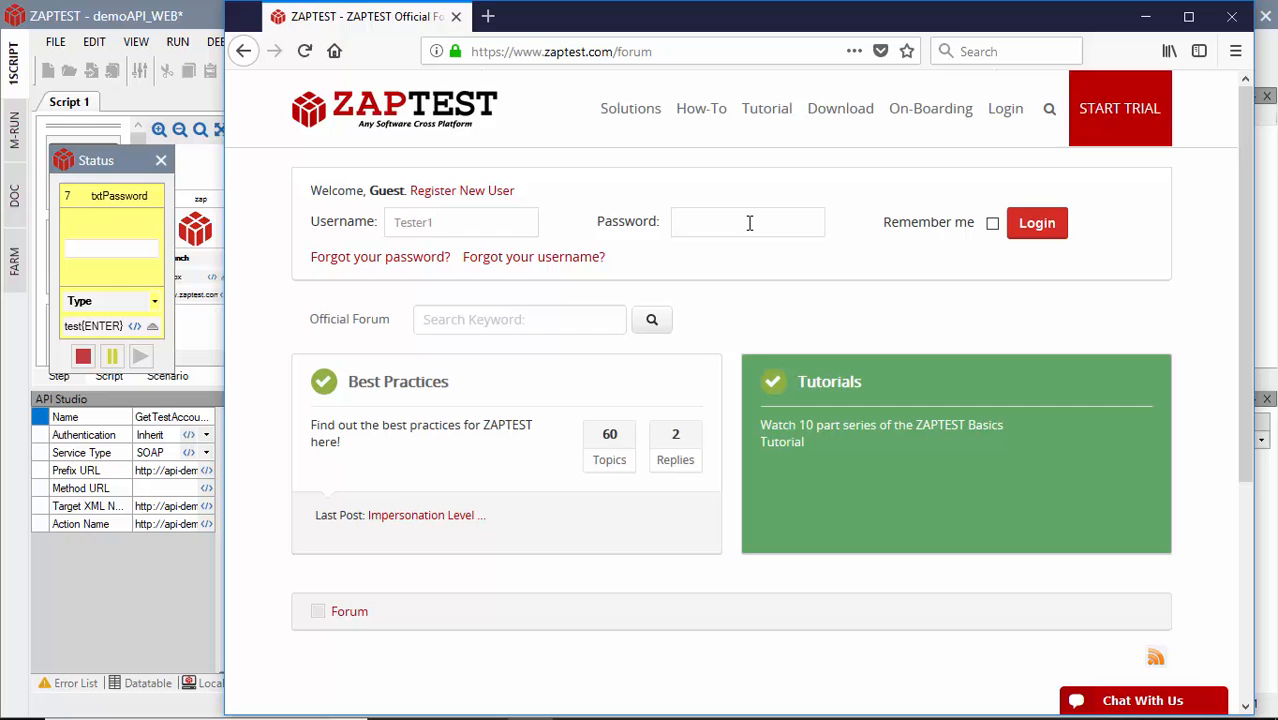
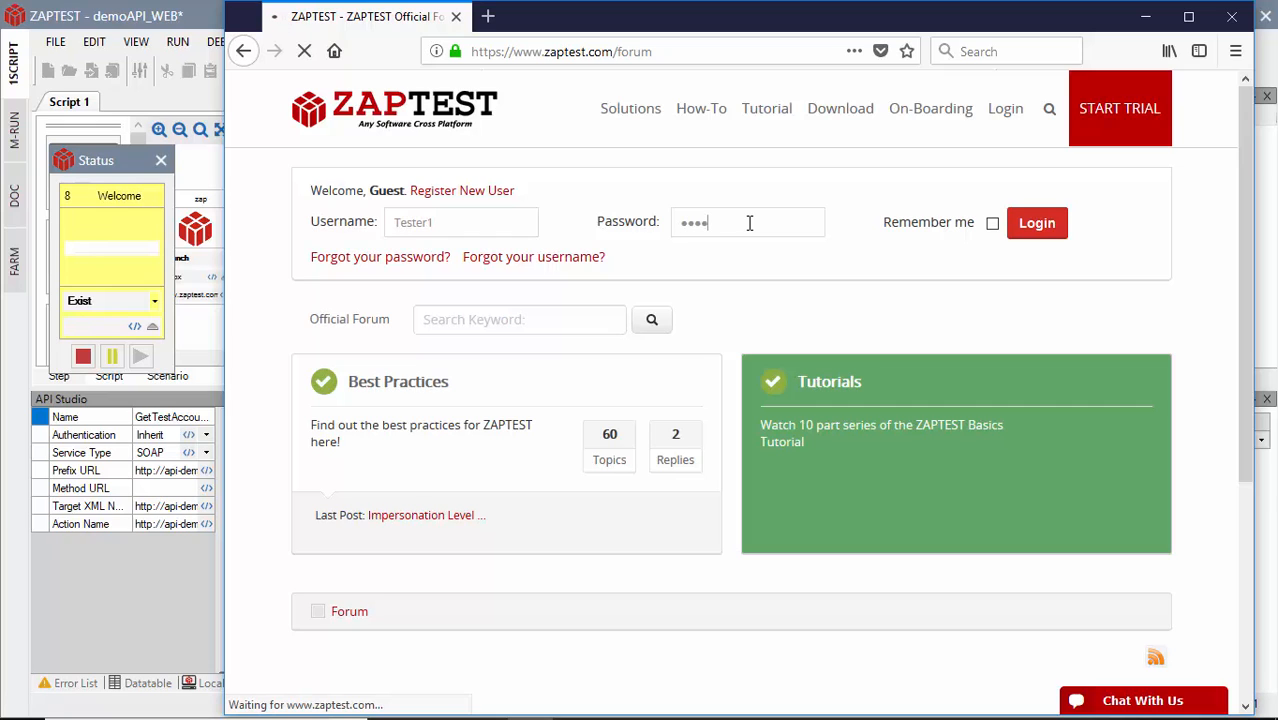
{"action": "left_click", "coordinate": [1036, 222]}
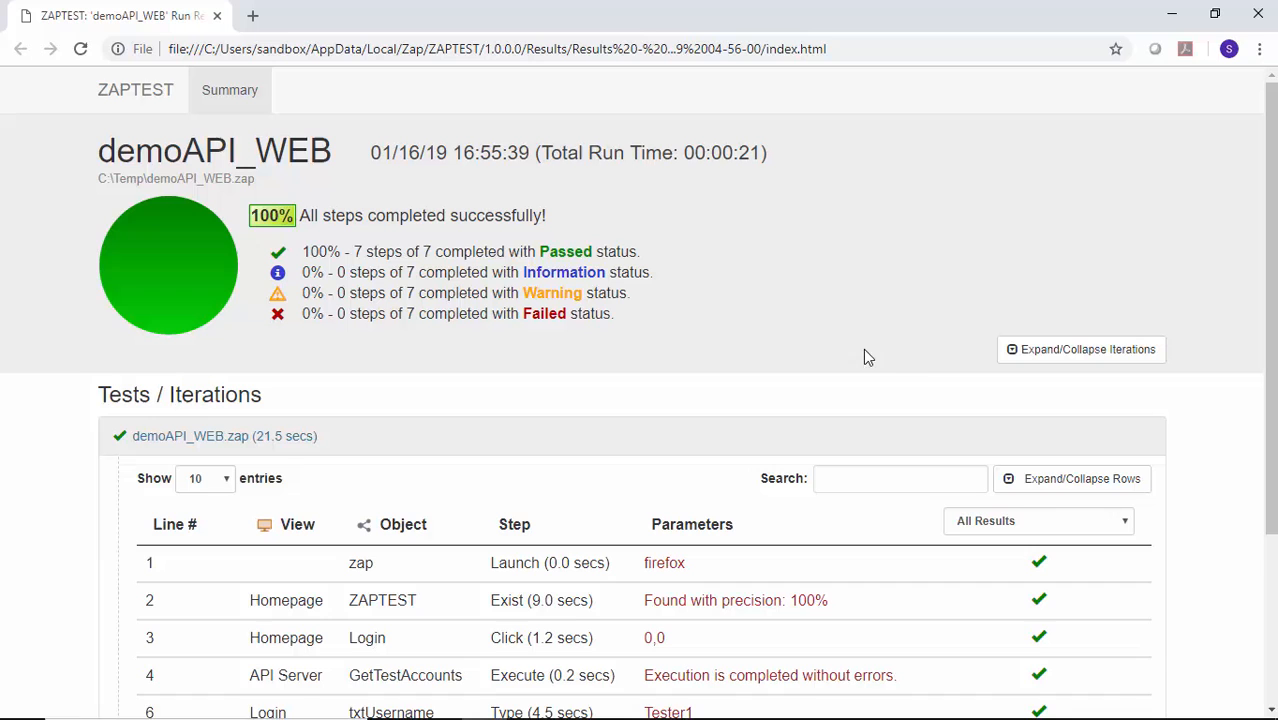
Step: Scroll through the HTML report showing all 7 demoAPI_WEB steps passed
{"action": "scroll", "scroll_direction": "down", "scroll_amount": 3}
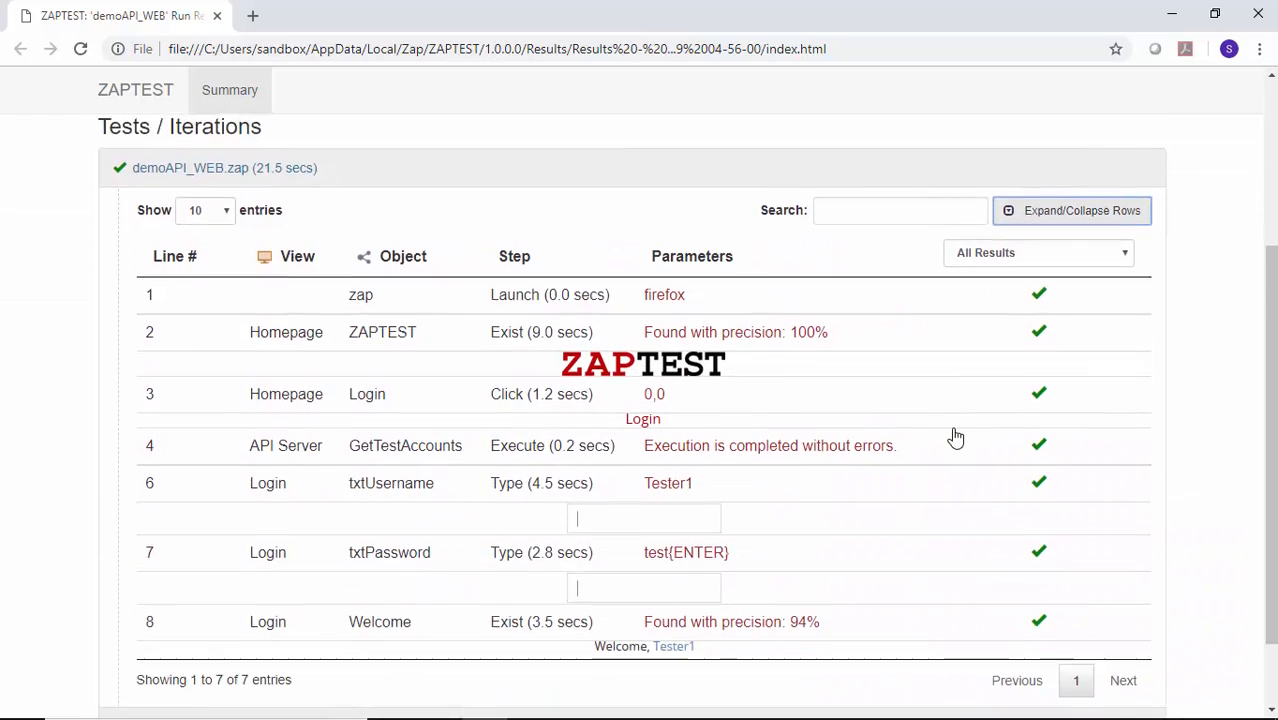
{"action": "scroll", "scroll_direction": "down", "scroll_amount": 3}
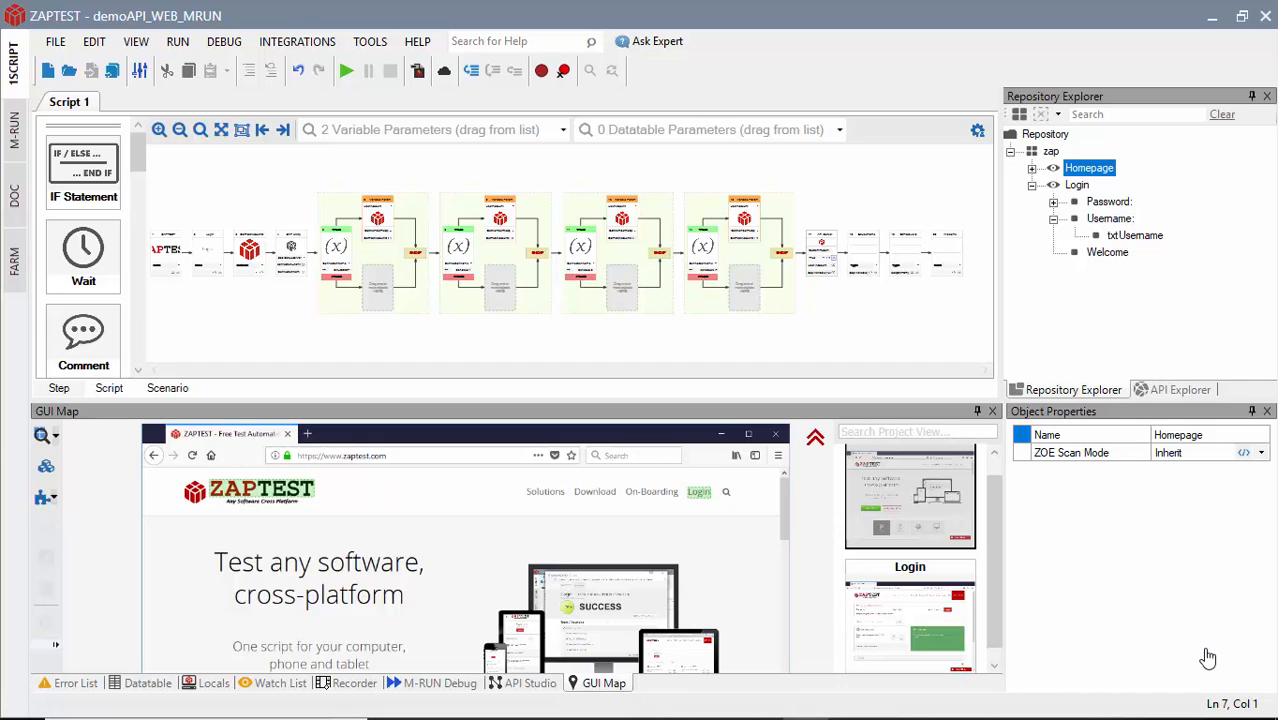
Step: Show the M-RUN dashboard for demoAPI_WEB_MRUN with its four connected devices
{"action": "left_click", "coordinate": [528, 684]}
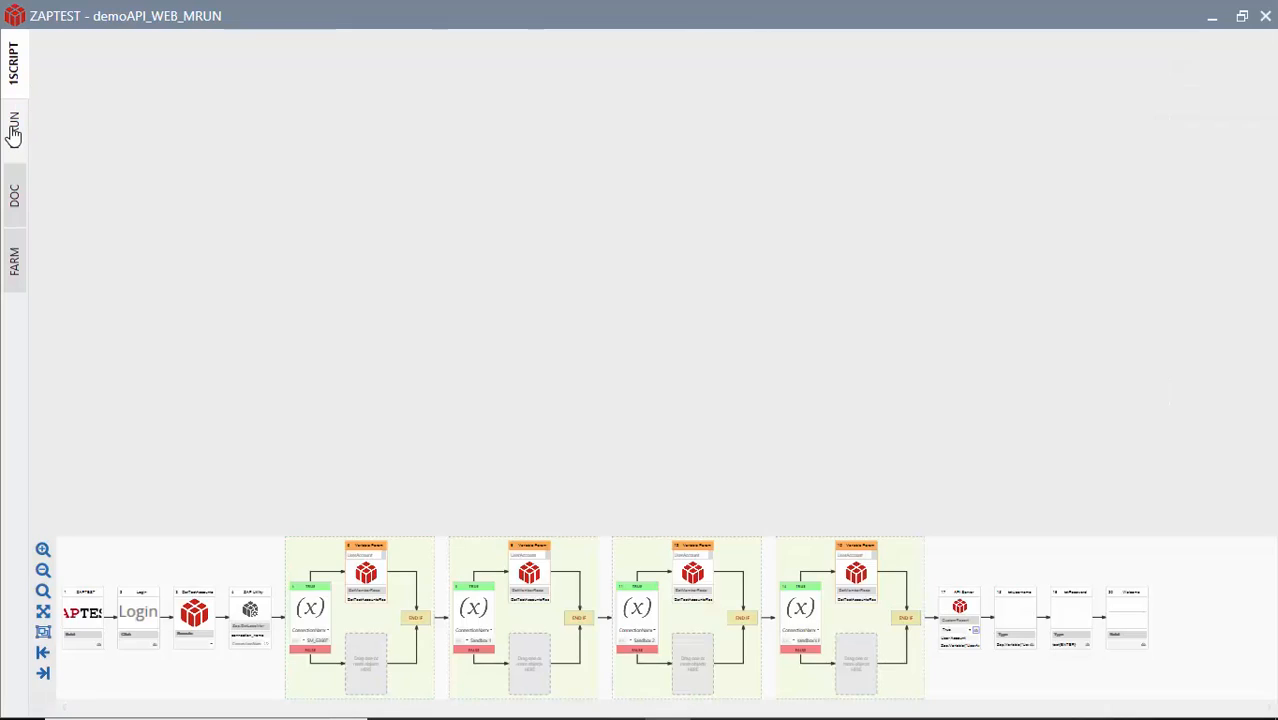
{"action": "left_click", "coordinate": [14, 128]}
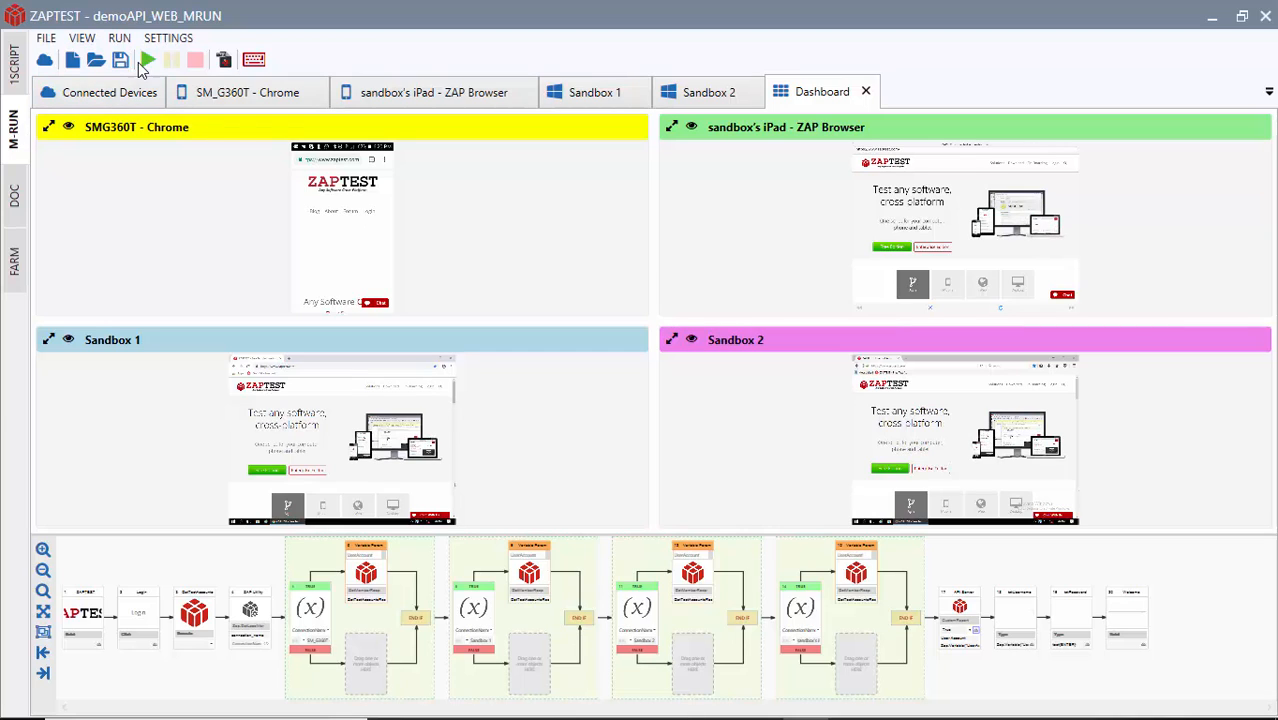
Step: Run the login script on all four devices, yielding a report with 28 steps passed
{"action": "left_click", "coordinate": [146, 60]}
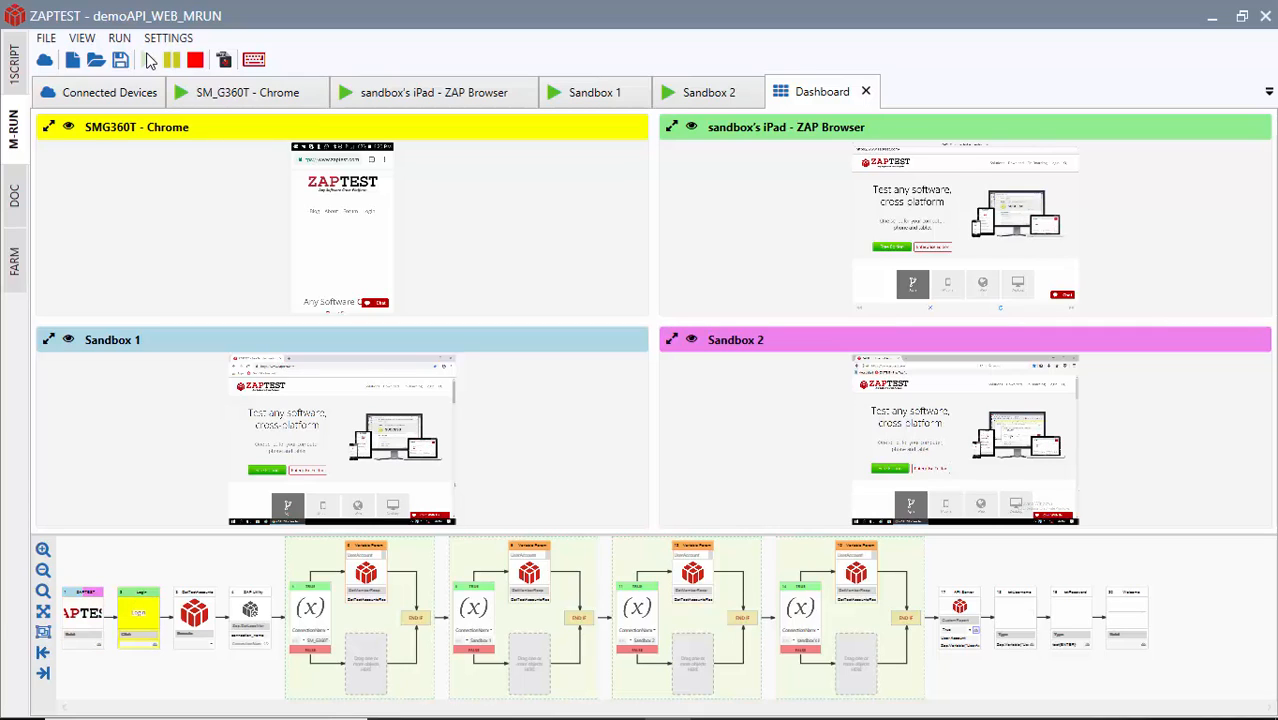
{"action": "left_click", "coordinate": [196, 612]}
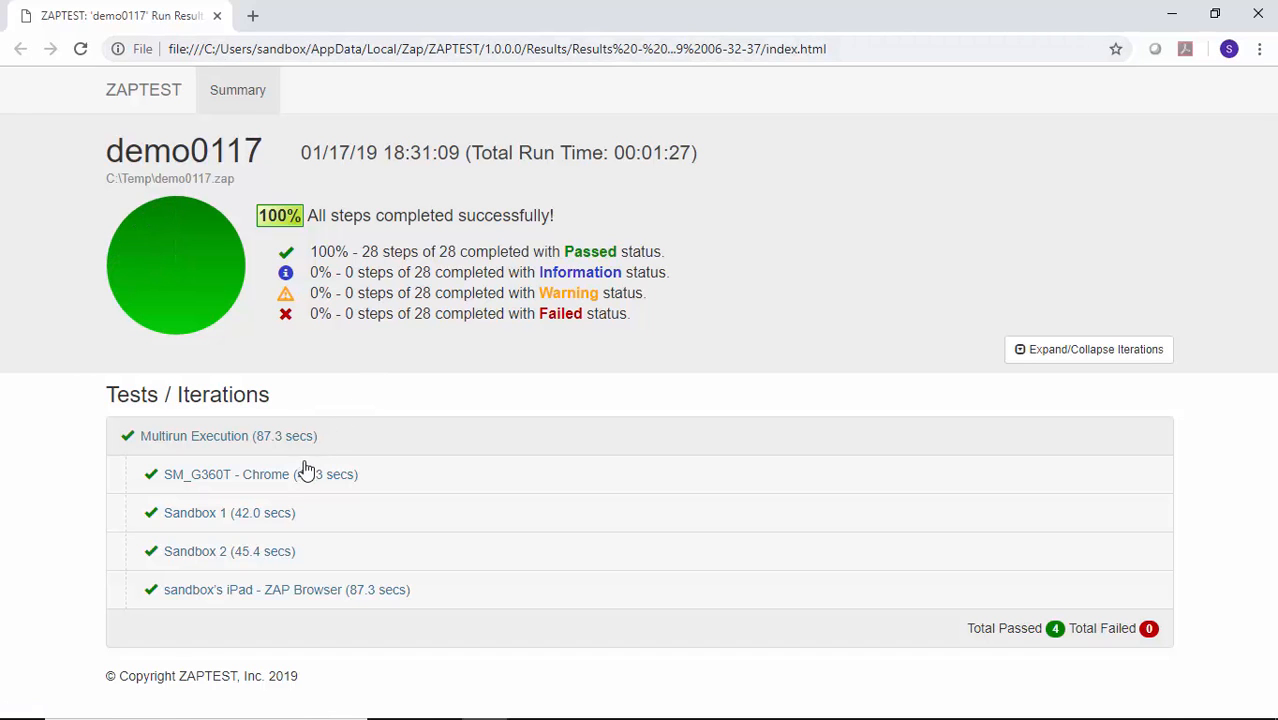
Step: Expand the SM_G360T Chrome run and review each device's login with Tester1 through Tester4
{"action": "left_click", "coordinate": [226, 474]}
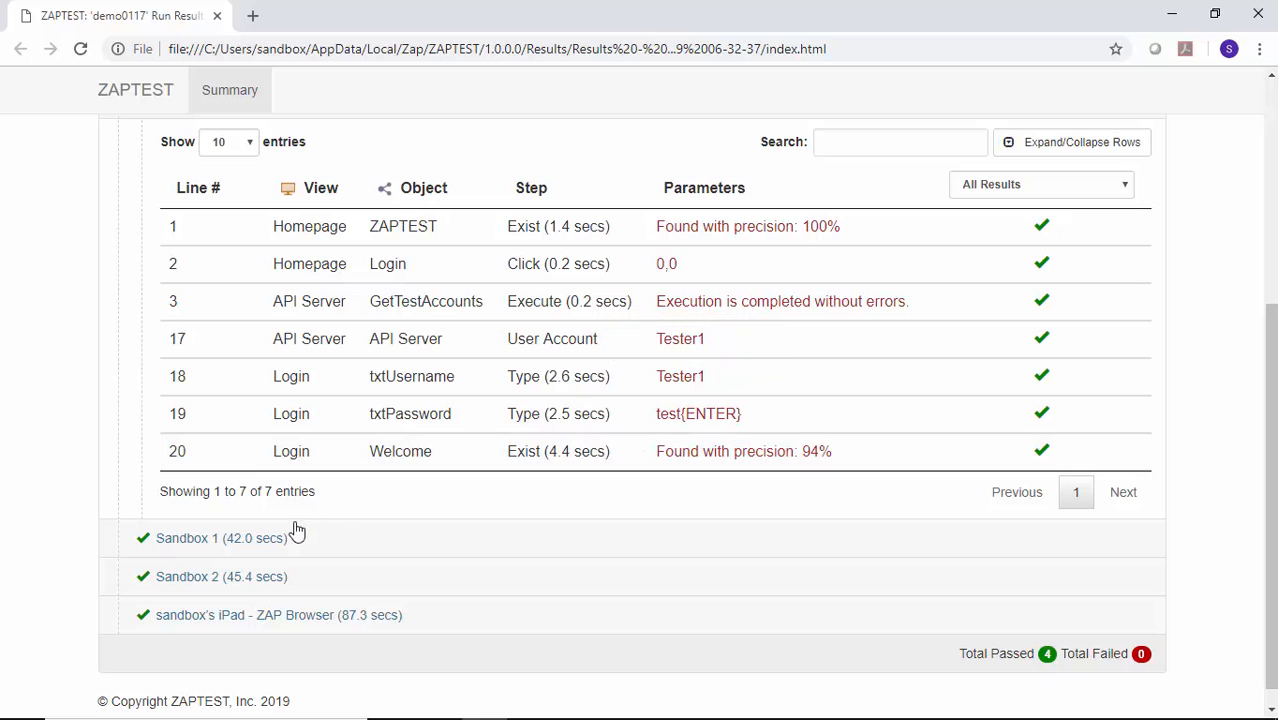
{"action": "scroll", "scroll_direction": "down", "scroll_amount": 3}
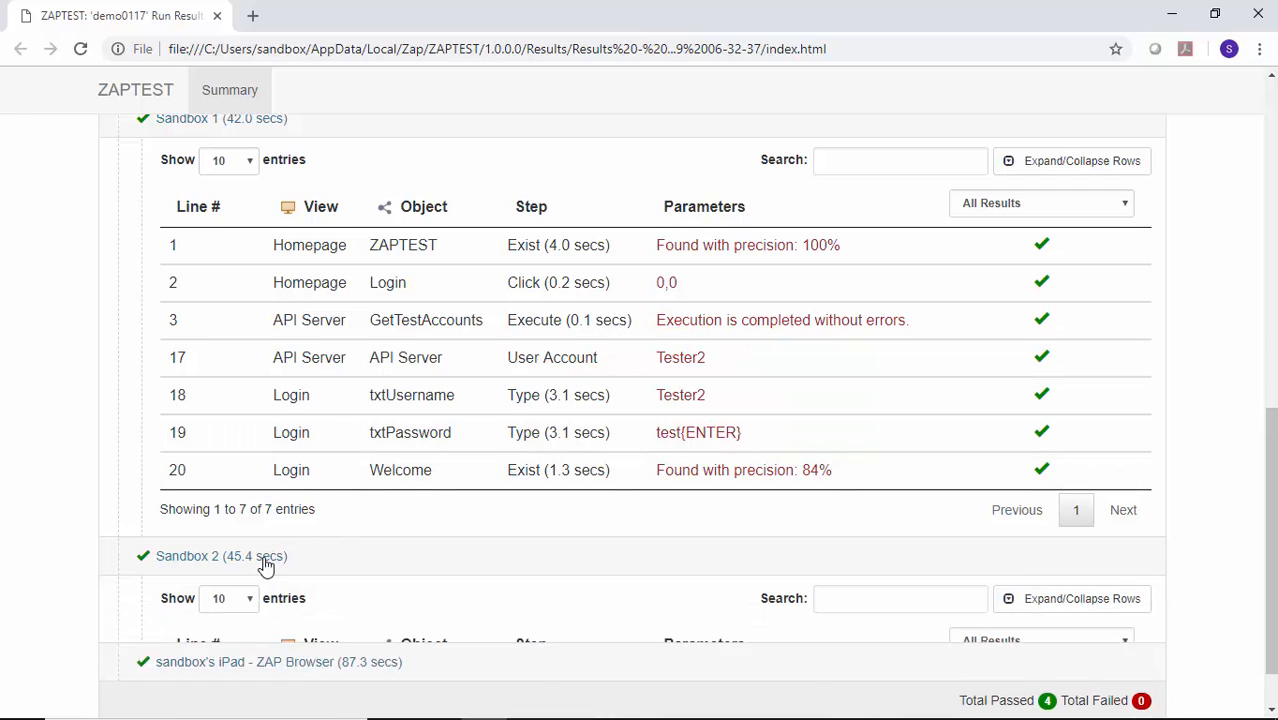
{"action": "scroll", "scroll_direction": "down", "scroll_amount": 3}
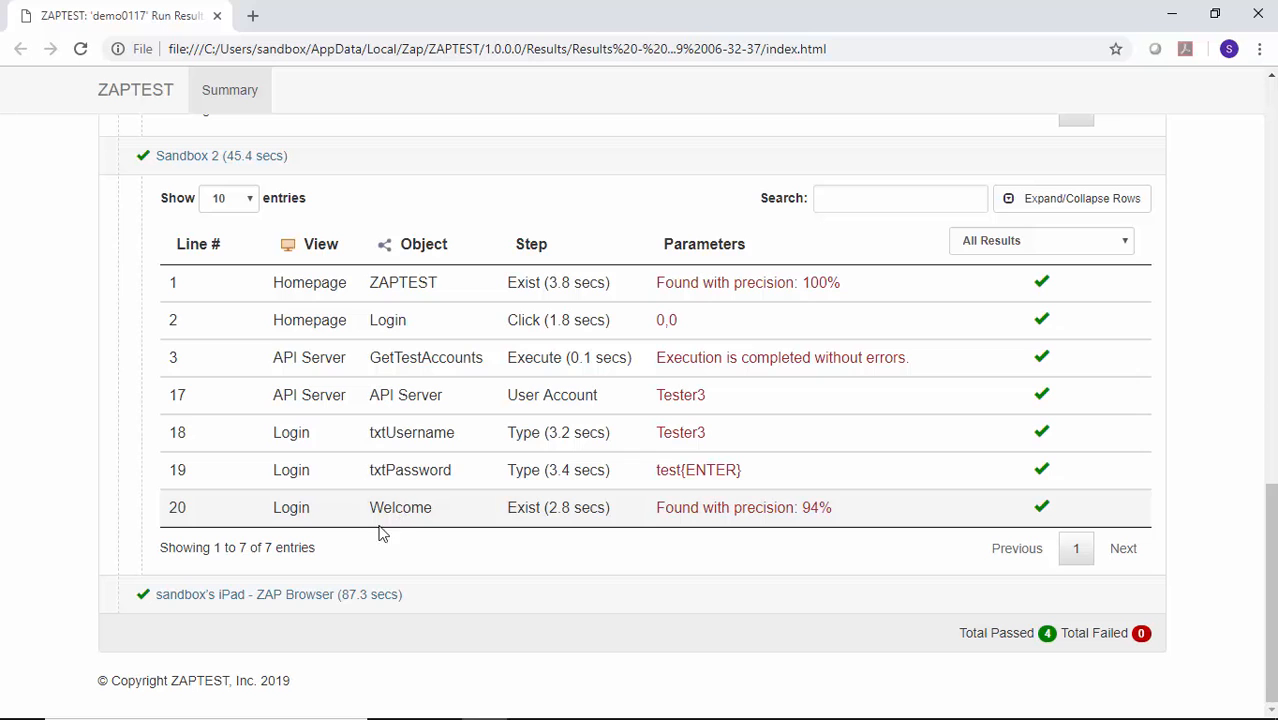
{"action": "scroll", "scroll_direction": "down", "scroll_amount": 3}
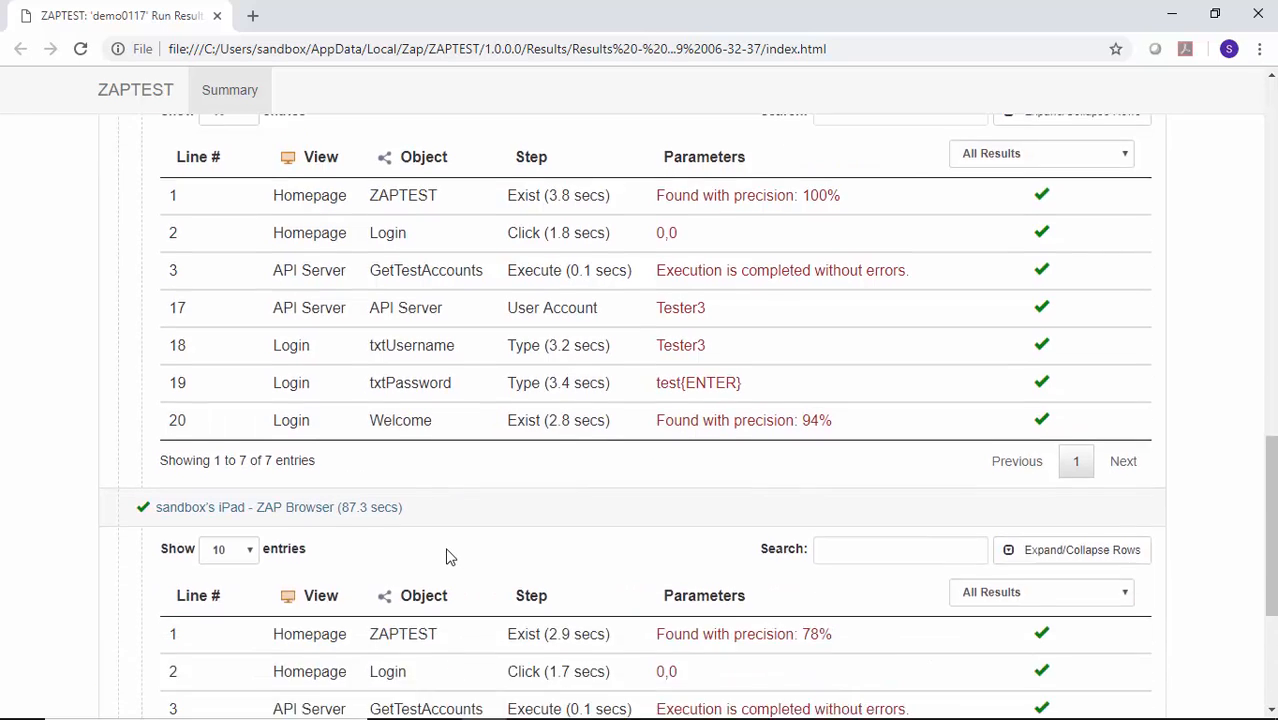
{"action": "scroll", "scroll_direction": "down", "scroll_amount": 3}
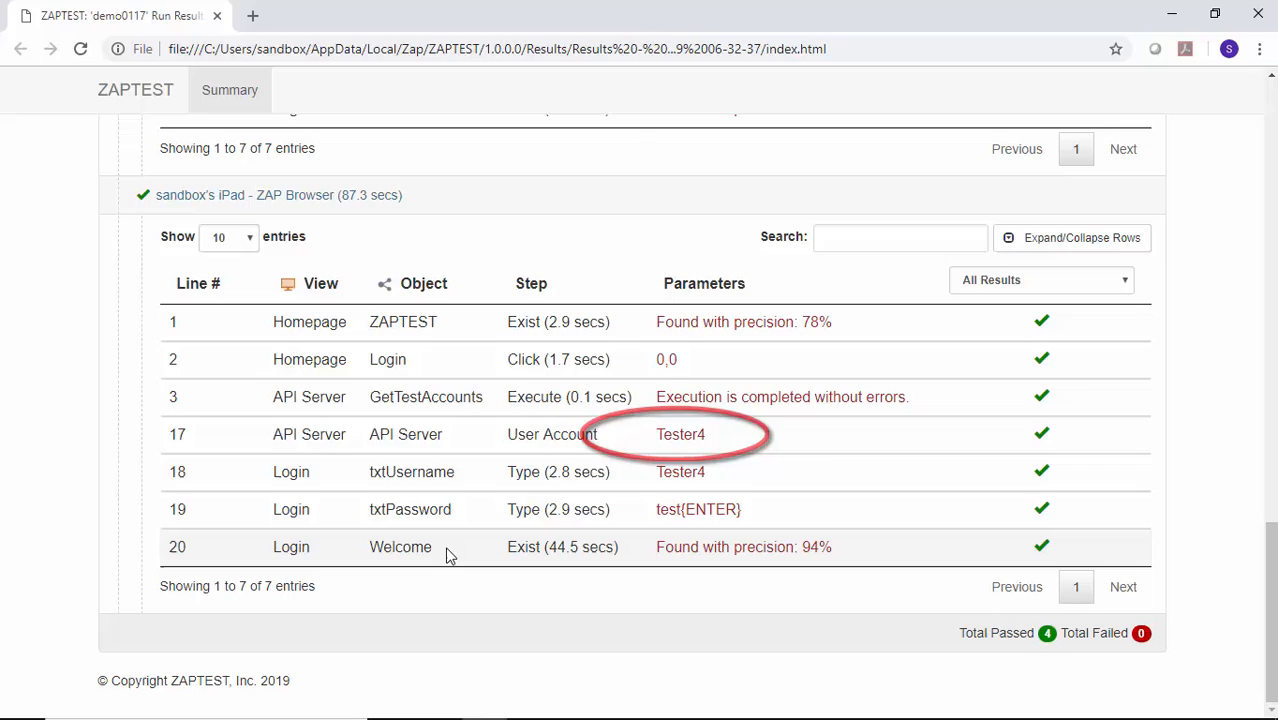